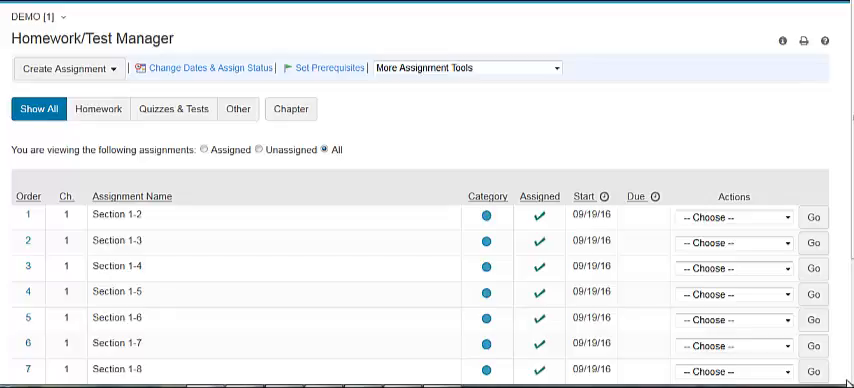
mouse_move(288, 216)
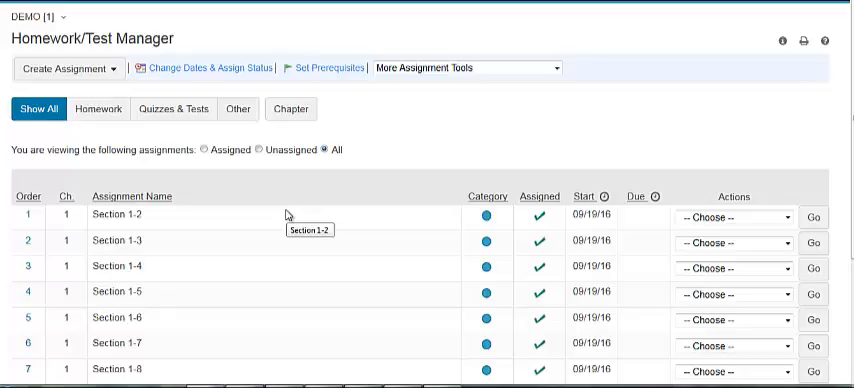
mouse_move(160, 180)
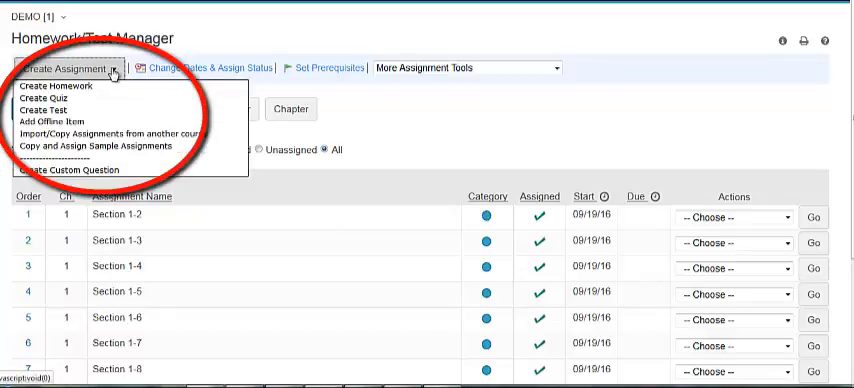
mouse_move(120, 132)
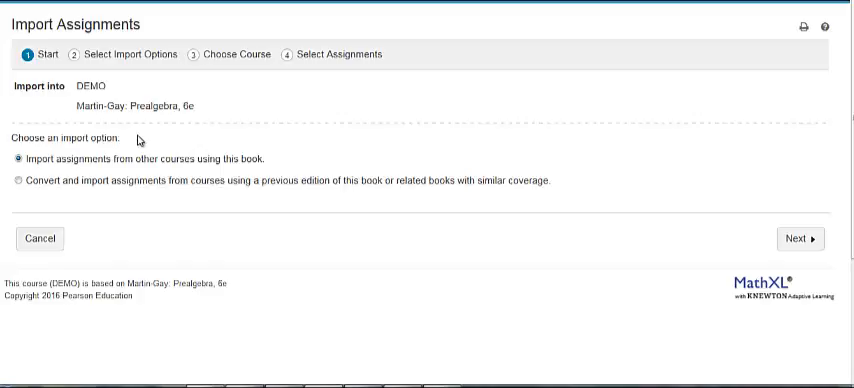
mouse_move(270, 166)
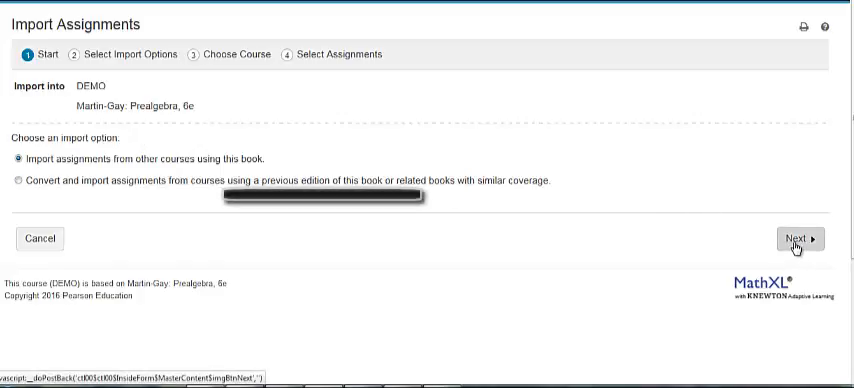
Choose 'Assignments from my courses for this book' with course DMAT 0305 Elem Algebra Adaptive and advance to Select Assignments.
left_click(796, 240)
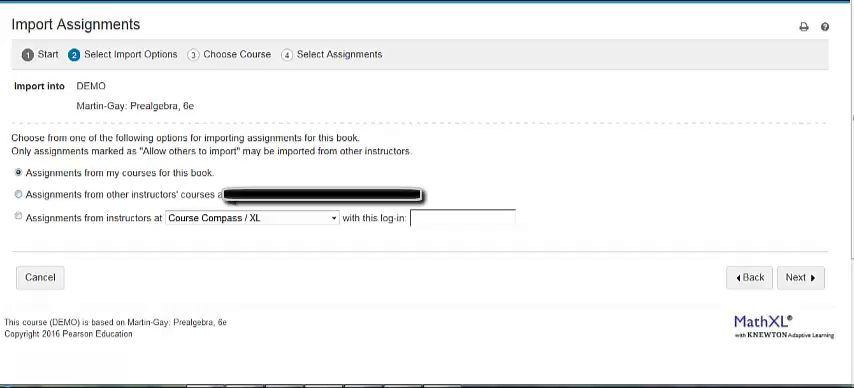
left_click(14, 220)
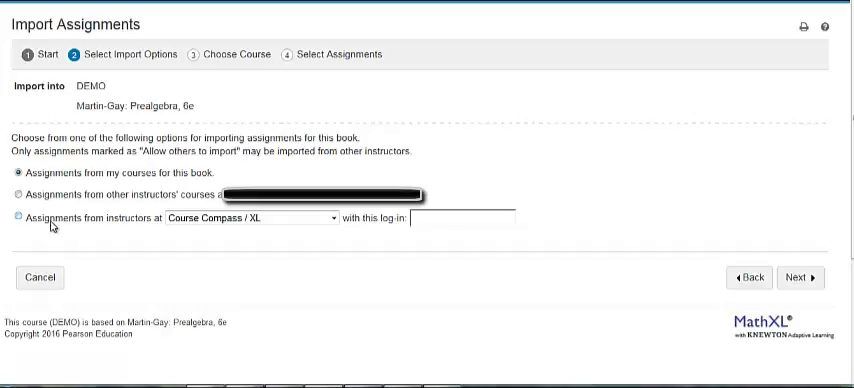
mouse_move(64, 224)
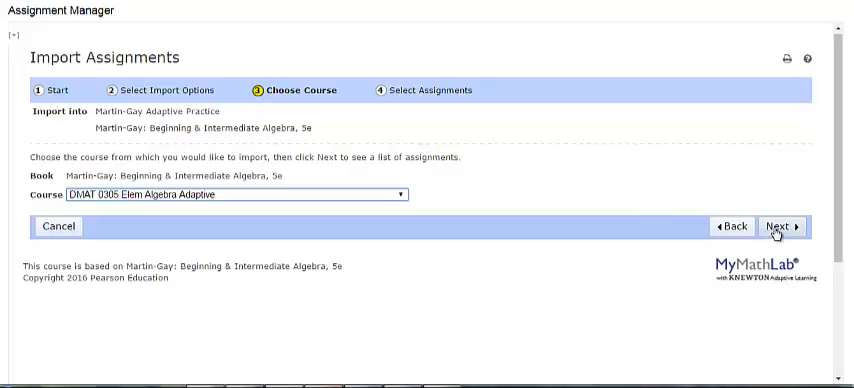
left_click(776, 226)
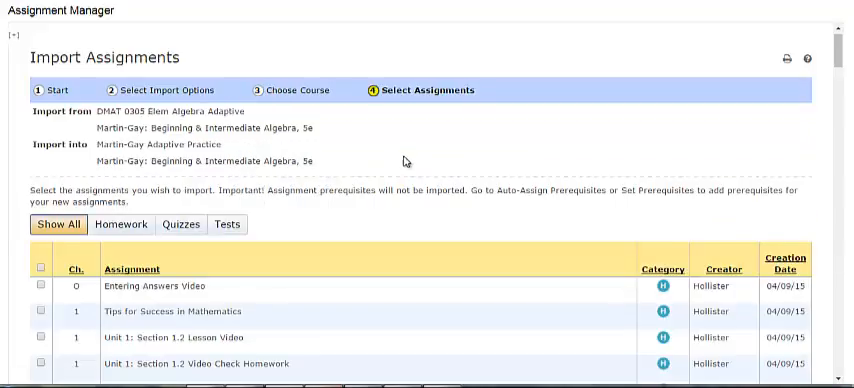
mouse_move(516, 216)
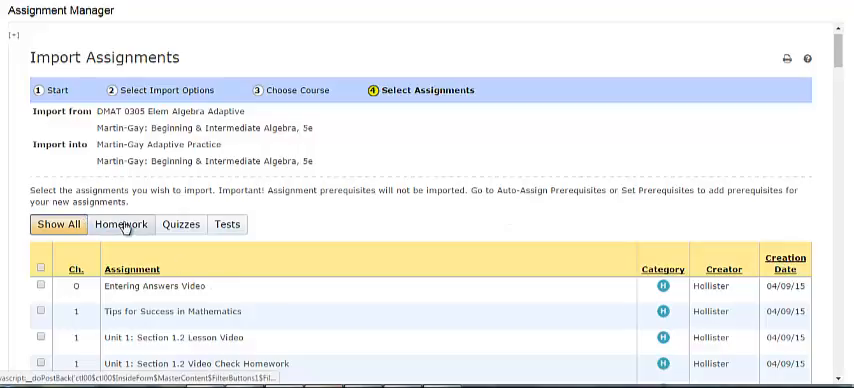
mouse_move(366, 238)
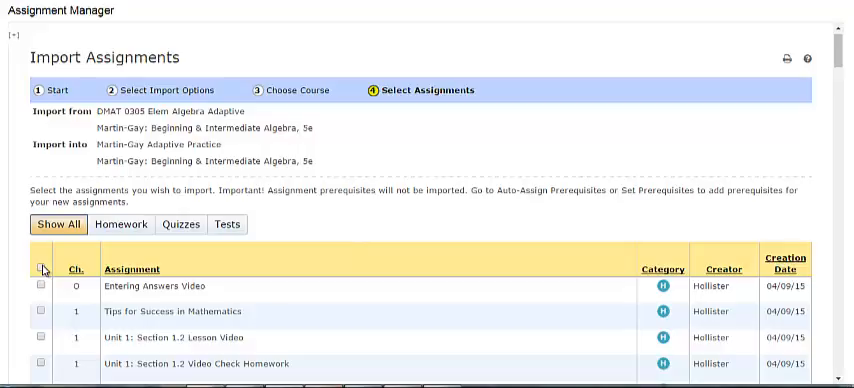
mouse_move(696, 214)
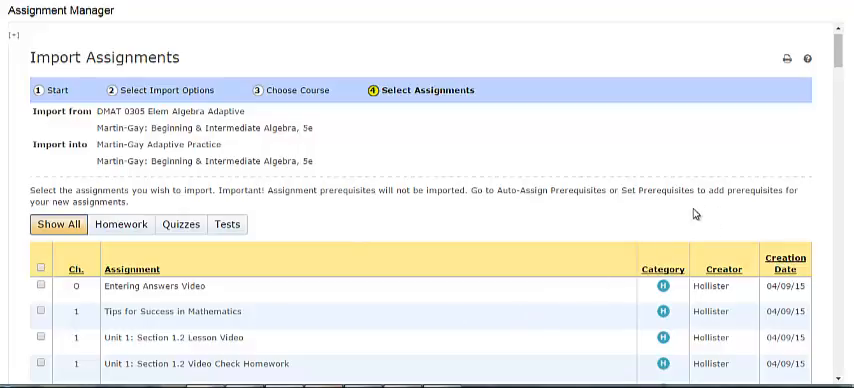
scroll("down", 3)
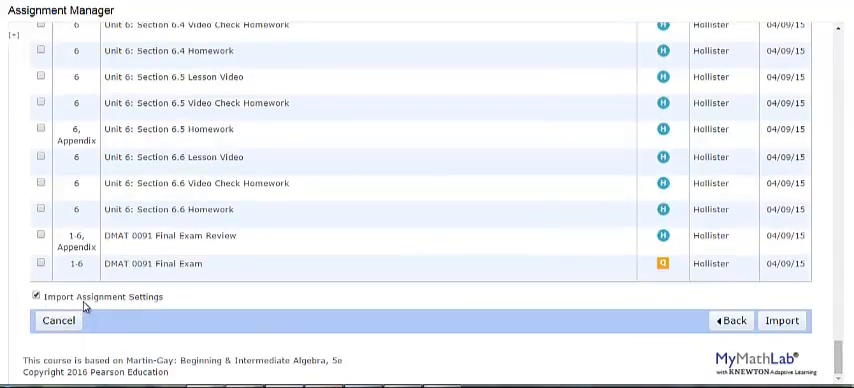
mouse_move(288, 322)
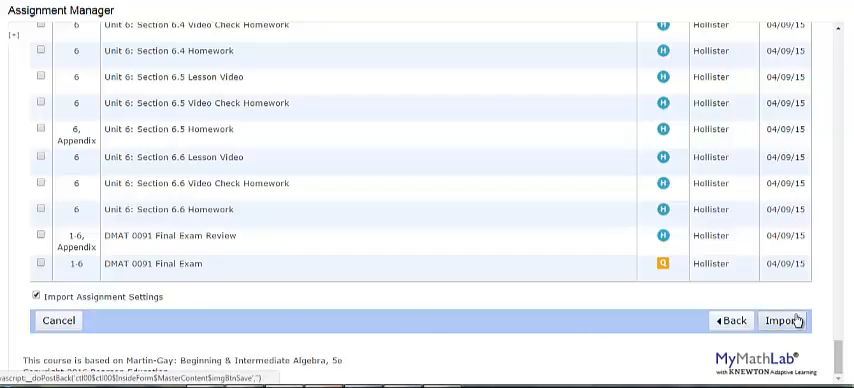
mouse_move(402, 184)
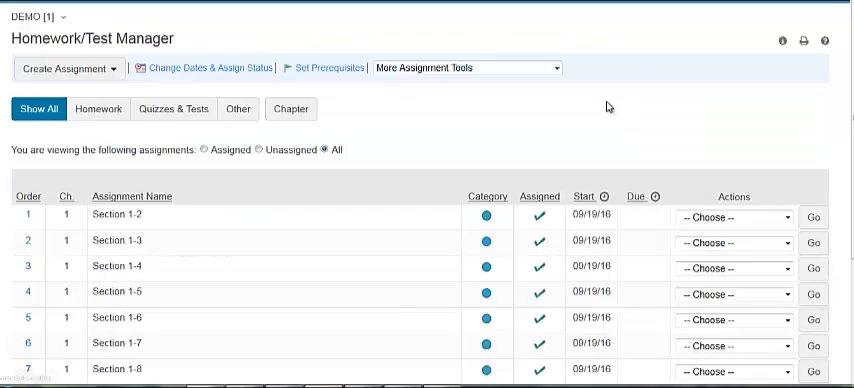
mouse_move(630, 108)
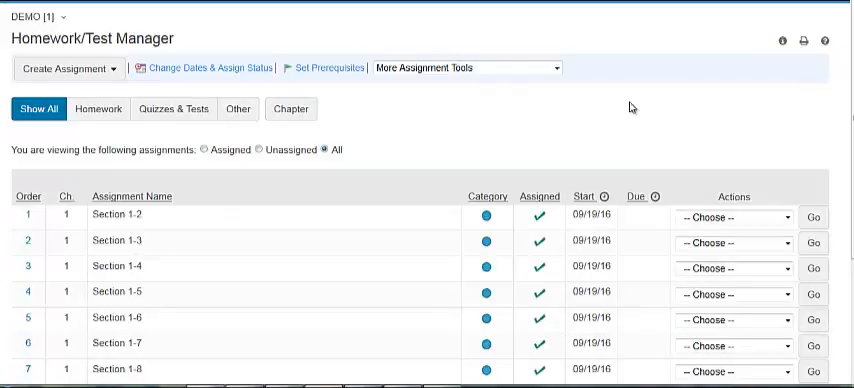